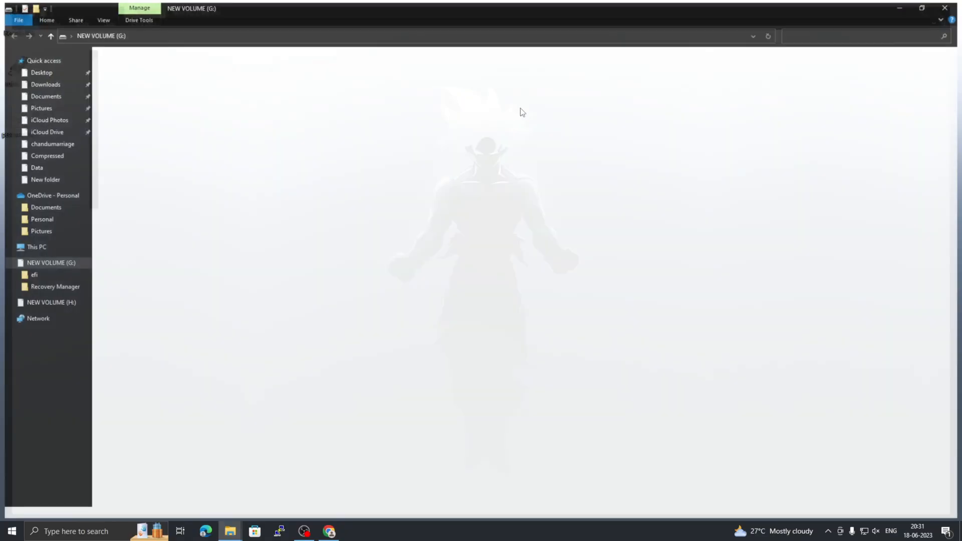
View the contents of the NEW VOLUME (H:) drive, then return to the web browser.
click(51, 301)
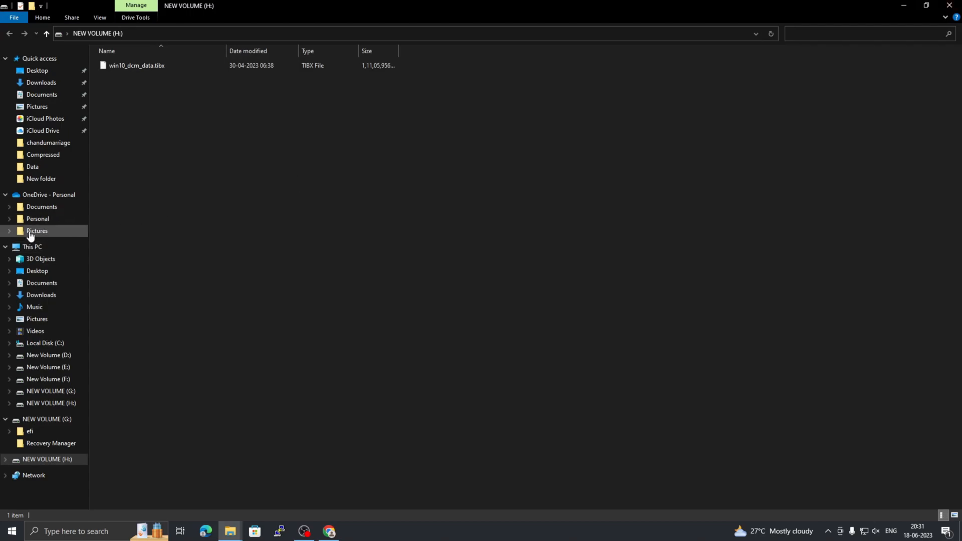
click(32, 247)
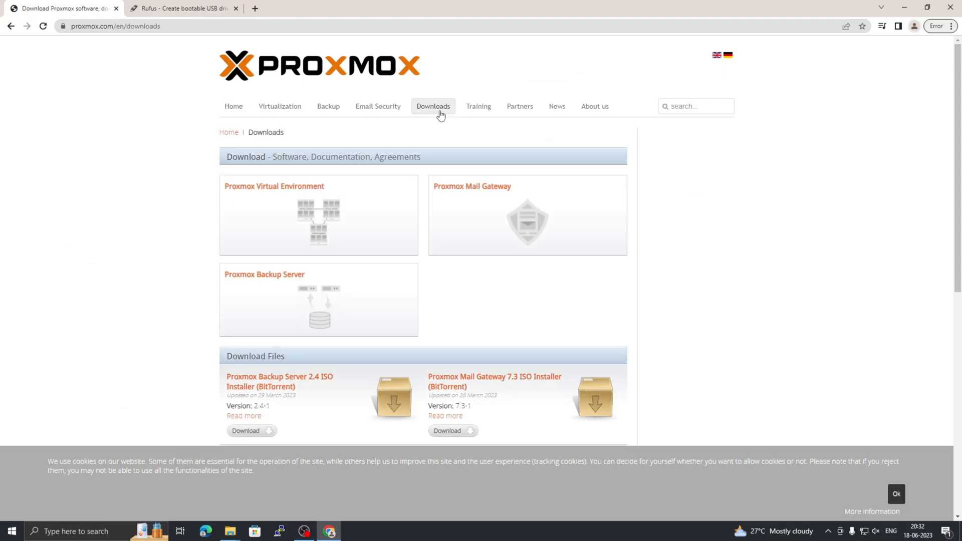
mouse_move(368, 180)
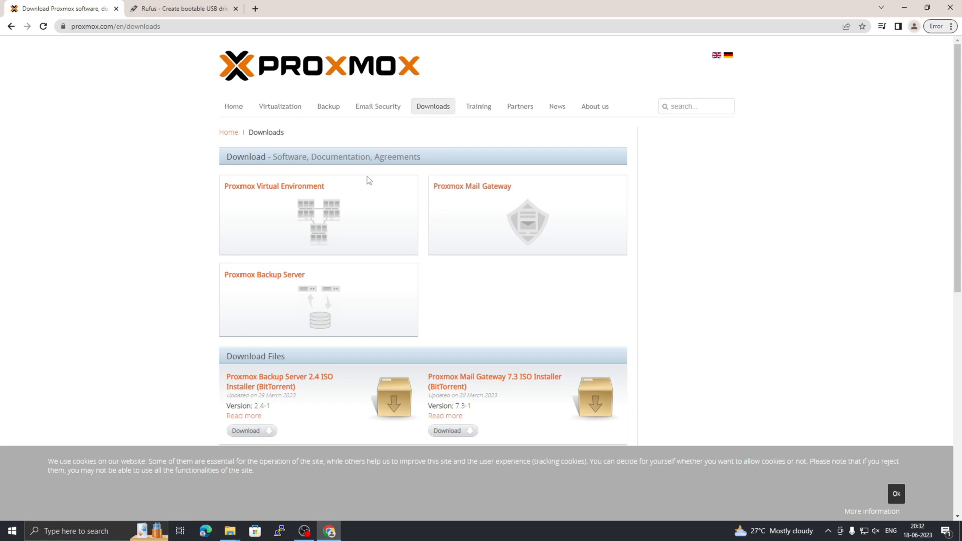
mouse_move(266, 192)
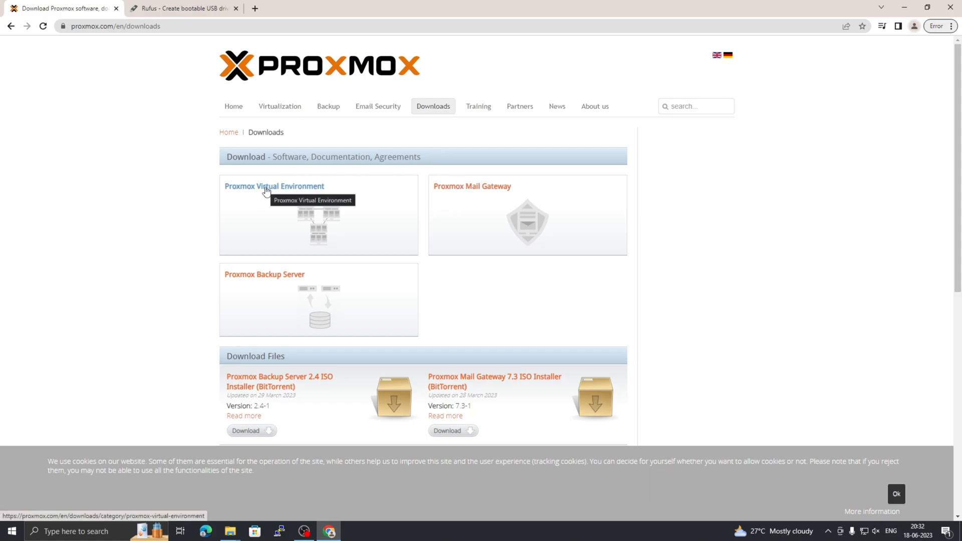
Download the Proxmox VE 7.4 ISO Installer from the Proxmox Virtual Environment ISO Images page.
click(273, 186)
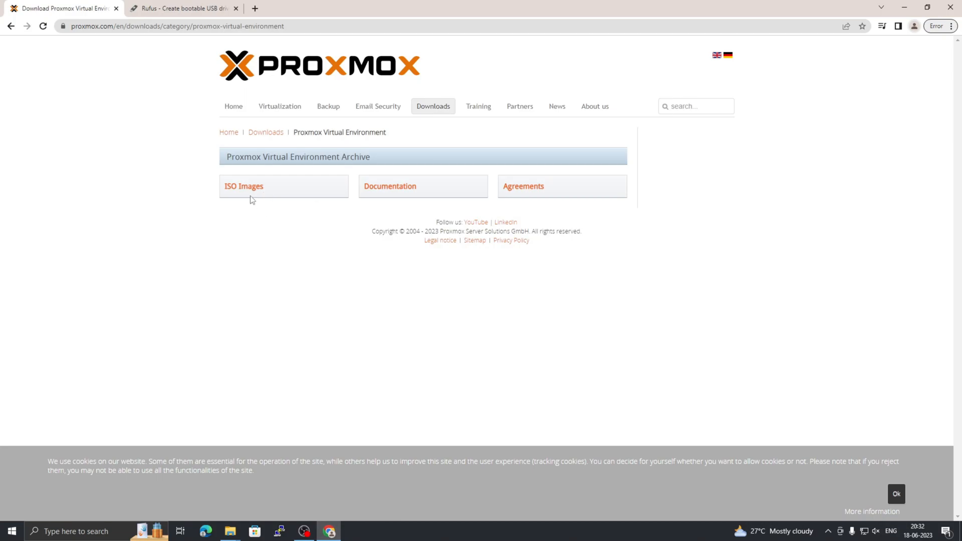
click(244, 187)
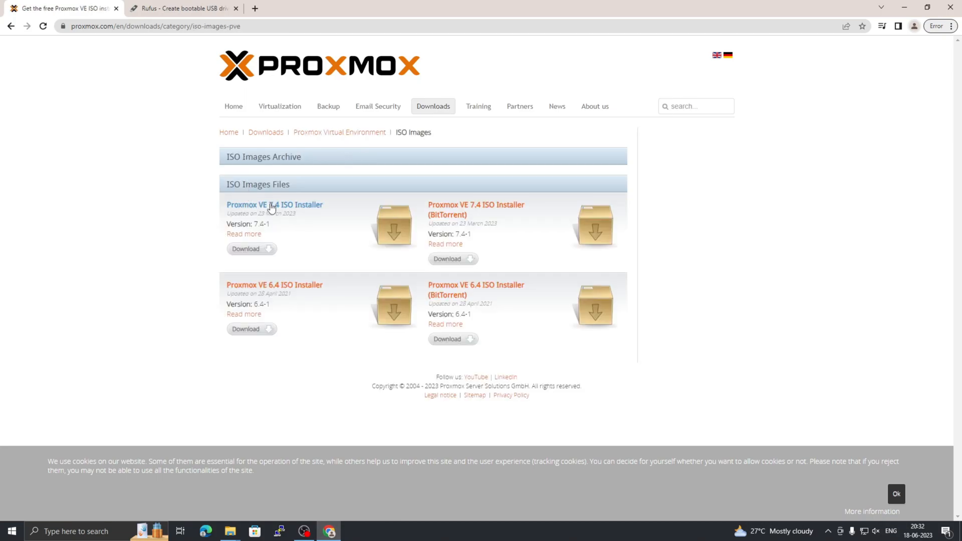
mouse_move(274, 205)
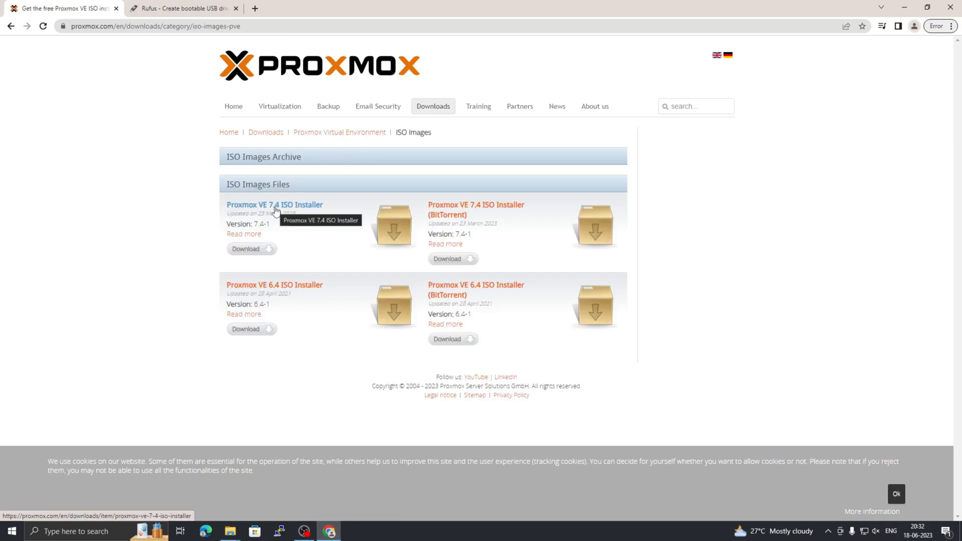
mouse_move(251, 249)
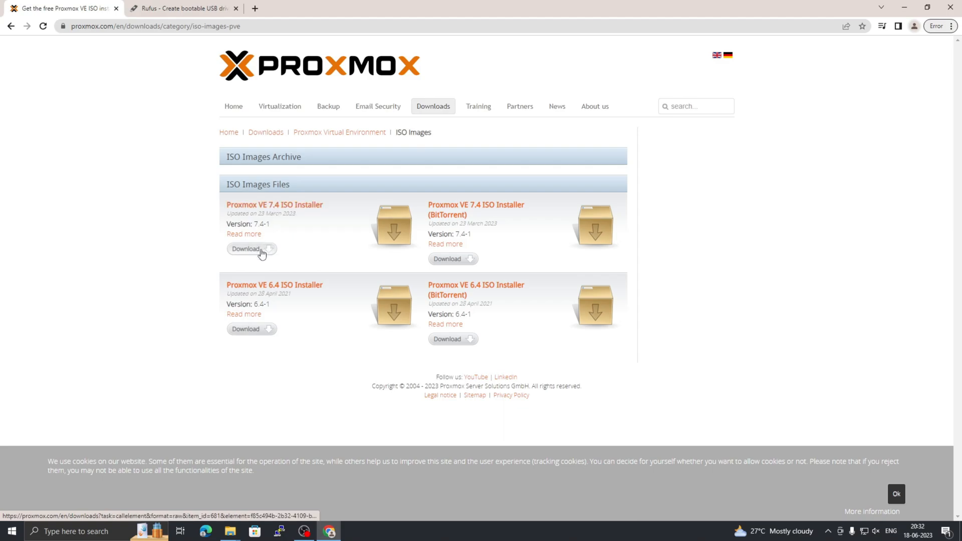
click(249, 249)
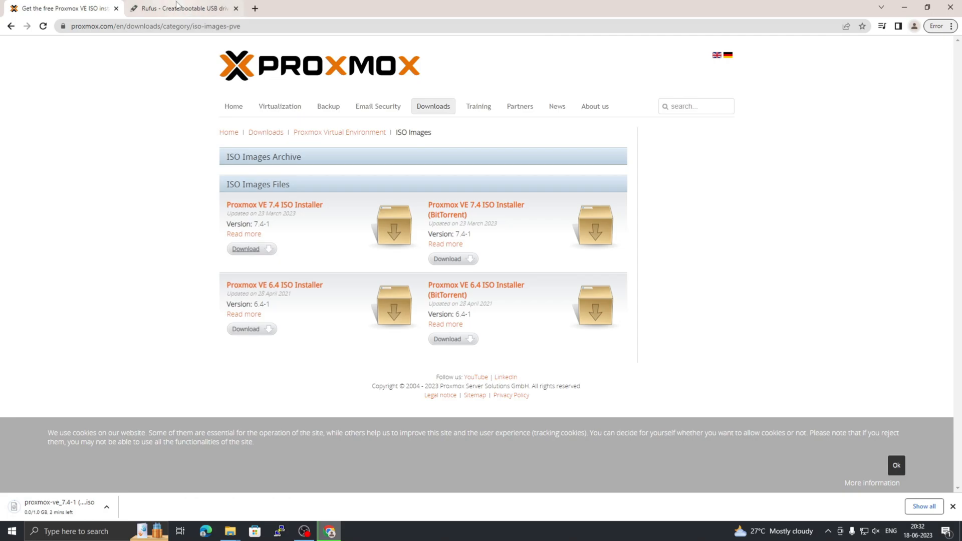
Download rufus-4.1.exe from the Rufus website, dismissing the advertisement, and show the desktop.
click(183, 8)
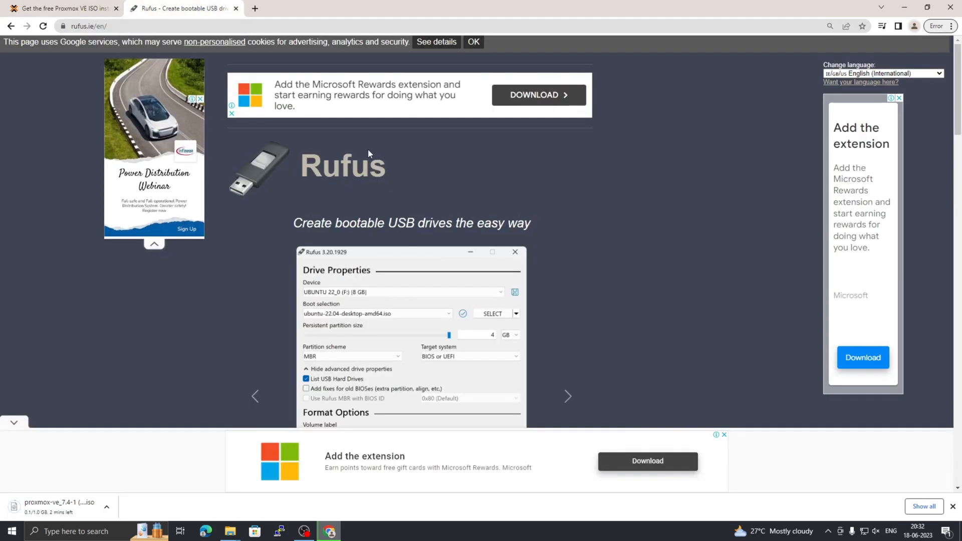
scroll(down, 3)
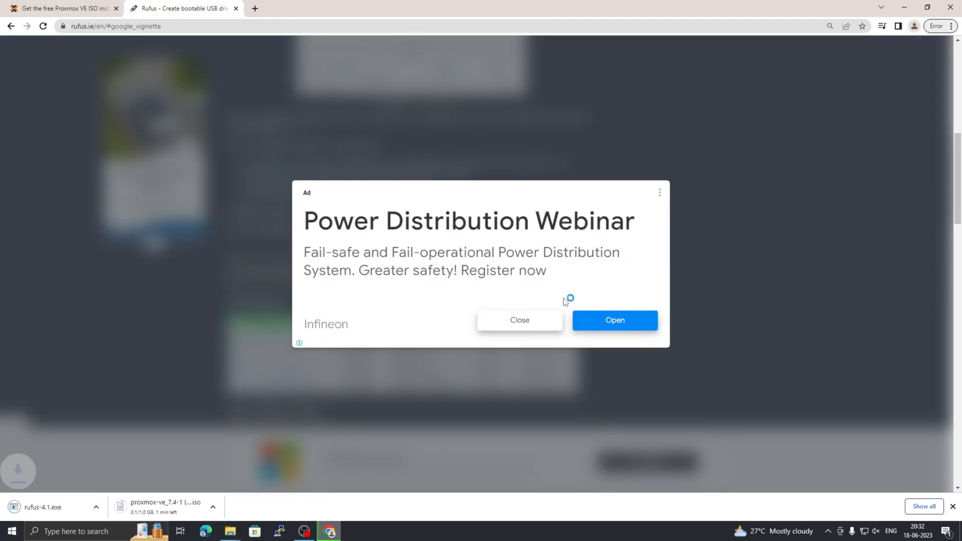
click(519, 320)
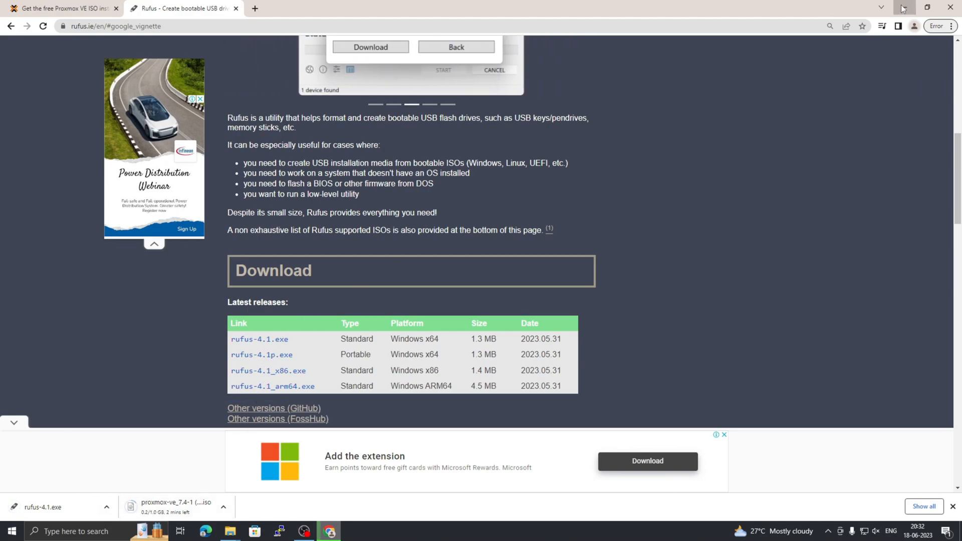
click(900, 8)
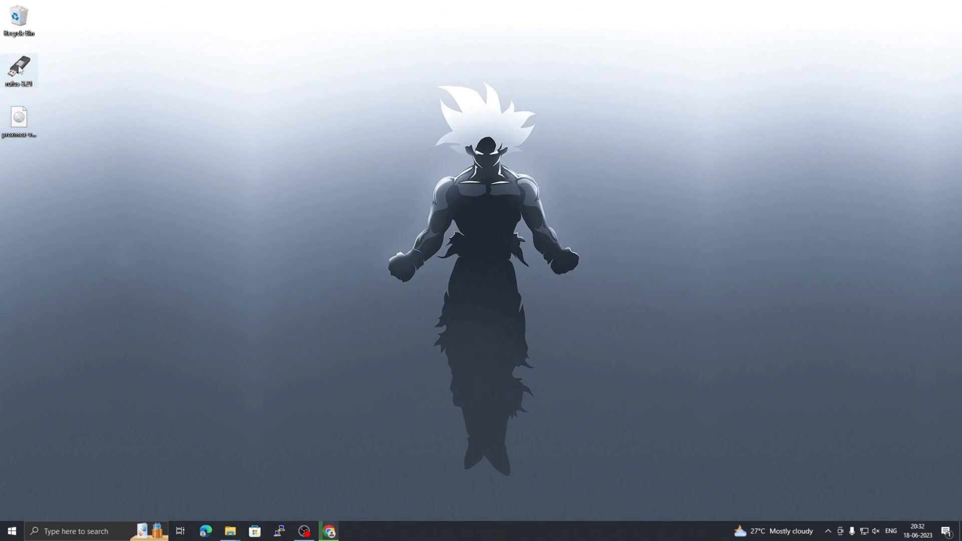
mouse_move(18, 69)
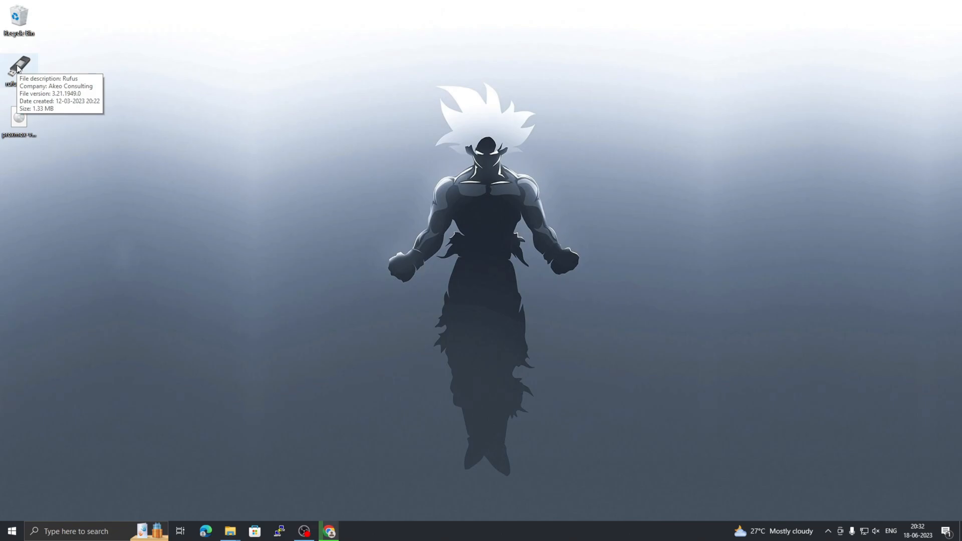
Launch Rufus from its desktop icon.
double_click(18, 67)
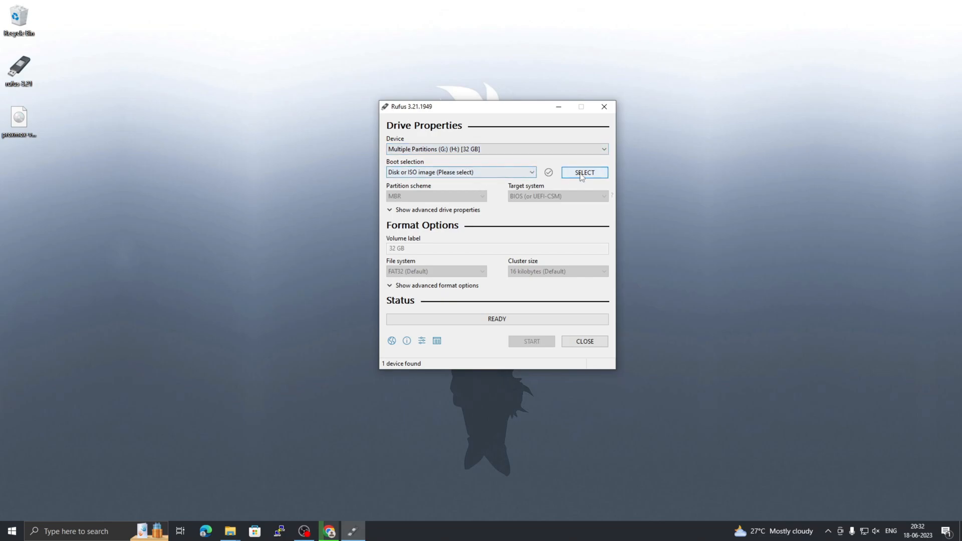
Load proxmox-ve_7.3-1.iso as the boot image for the 32 GB USB drive and start writing.
click(583, 172)
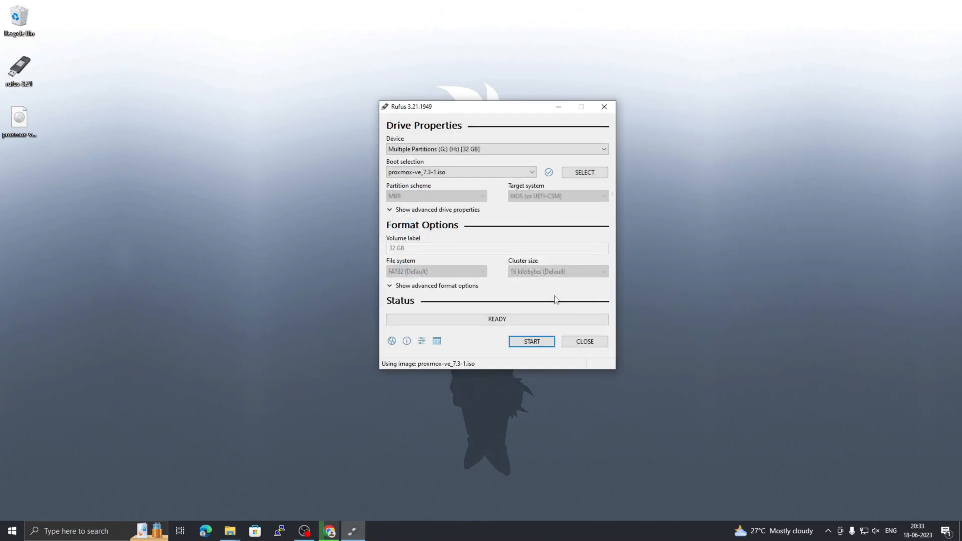
click(531, 341)
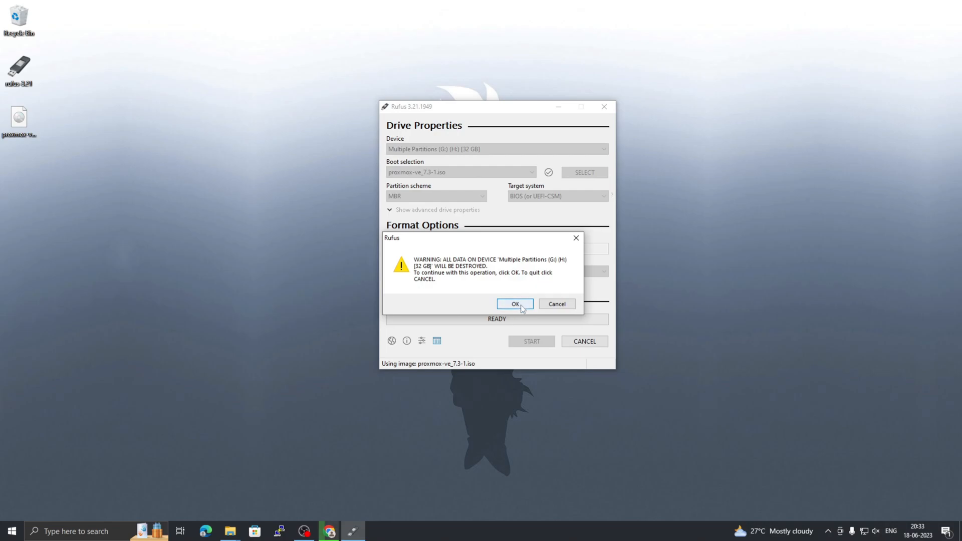
Confirm erasing the drive so Rufus writes the Proxmox image until status shows READY.
click(514, 304)
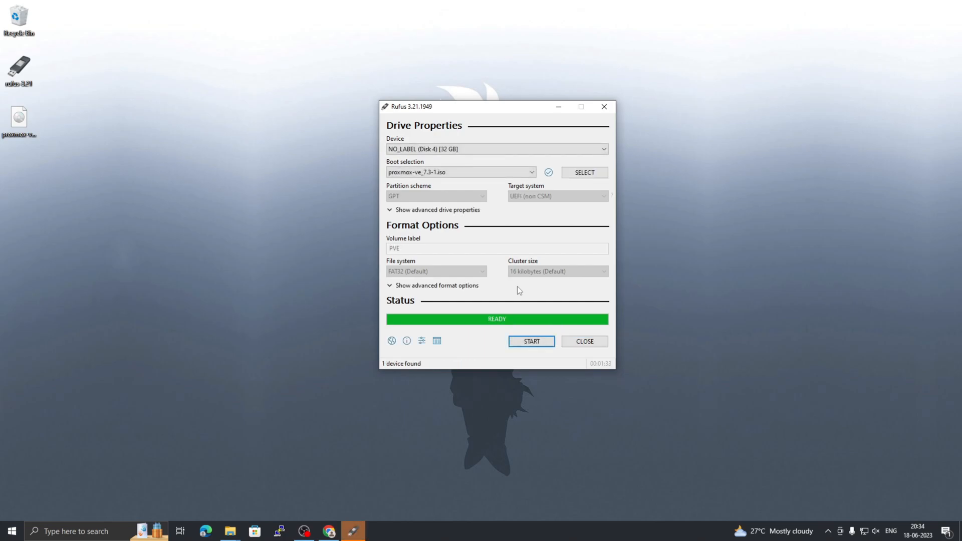
mouse_move(396, 356)
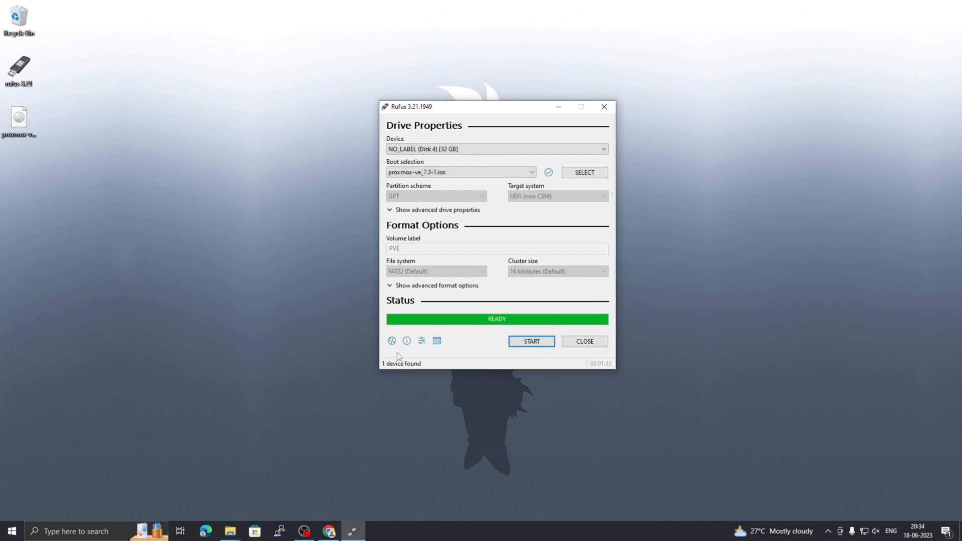